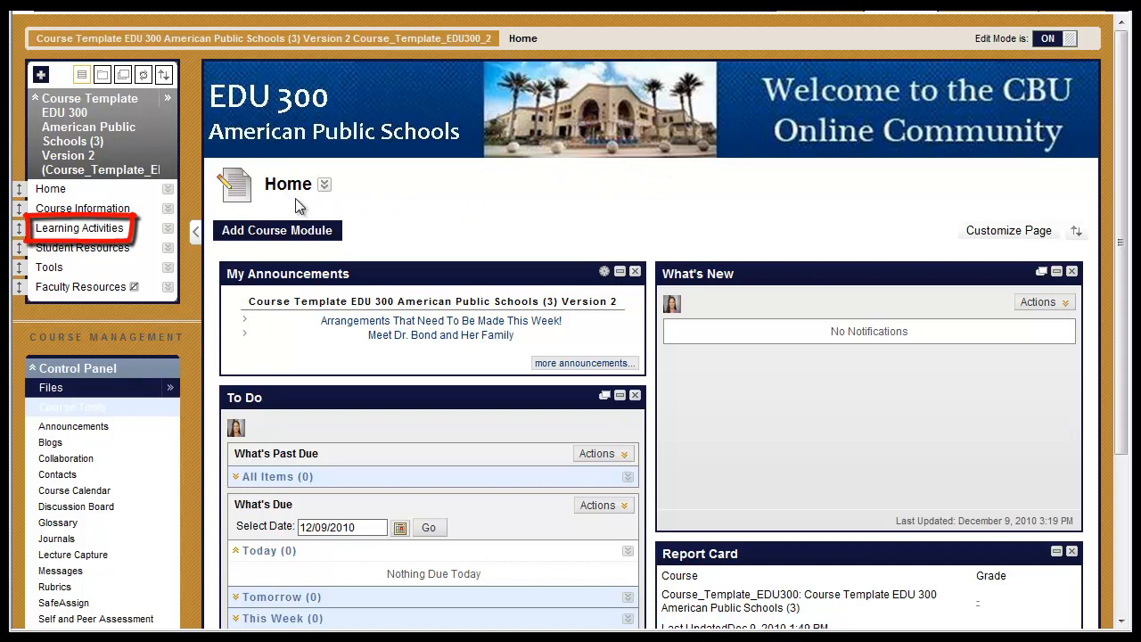
pyautogui.moveTo(78, 228)
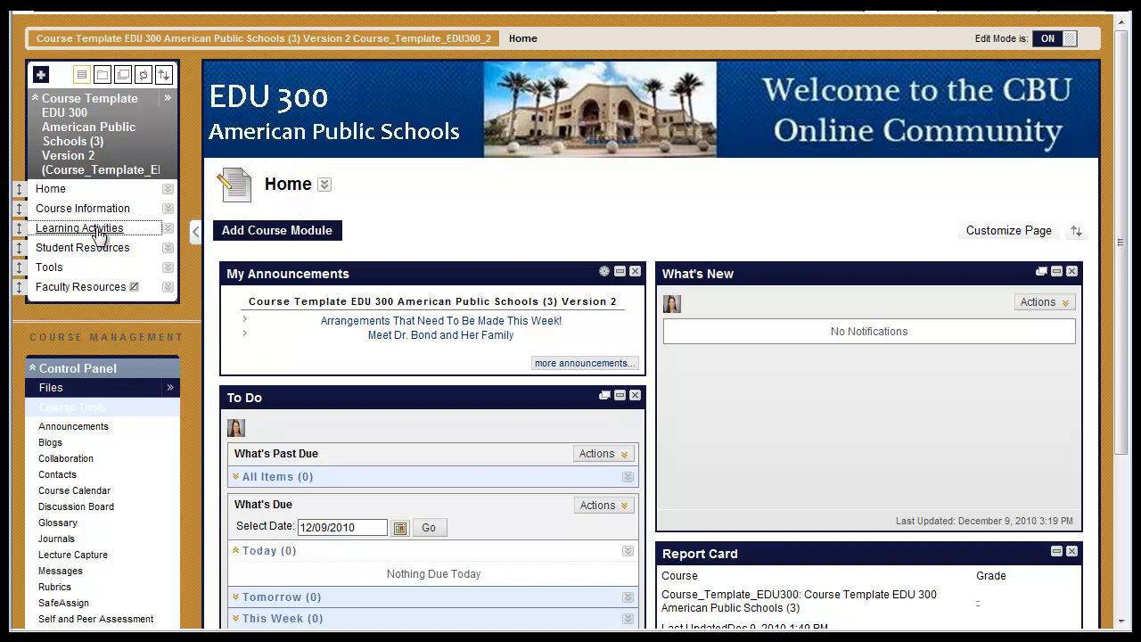
# Go through Learning Activities and the Weeks 1-8 folder into the EDU 300 Week 1 folder
pyautogui.click(79, 227)
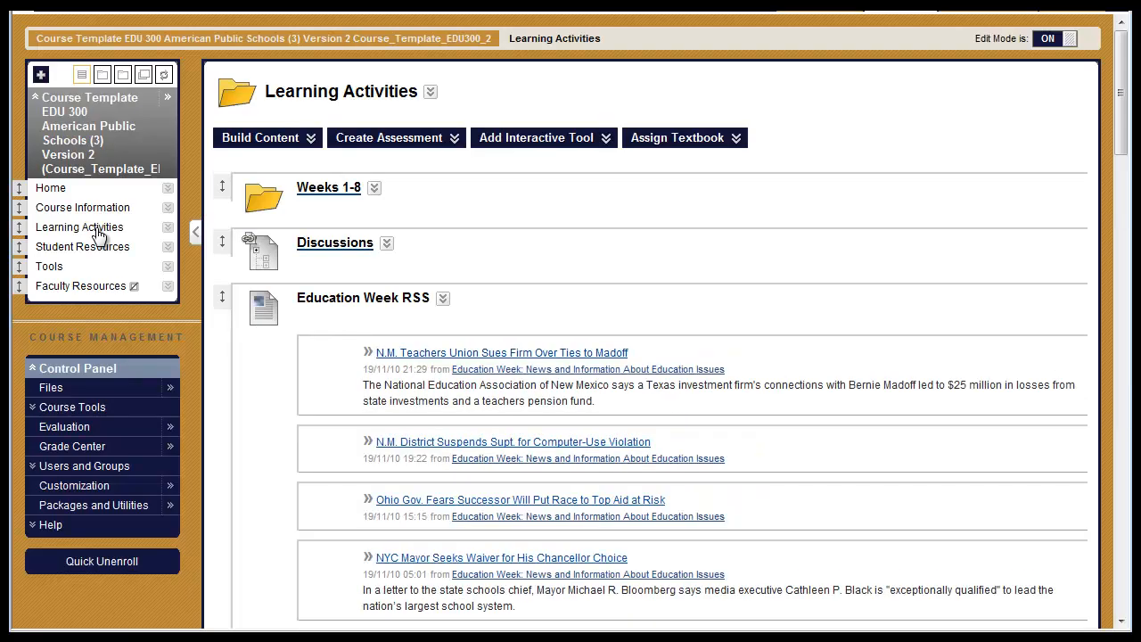
pyautogui.click(73, 406)
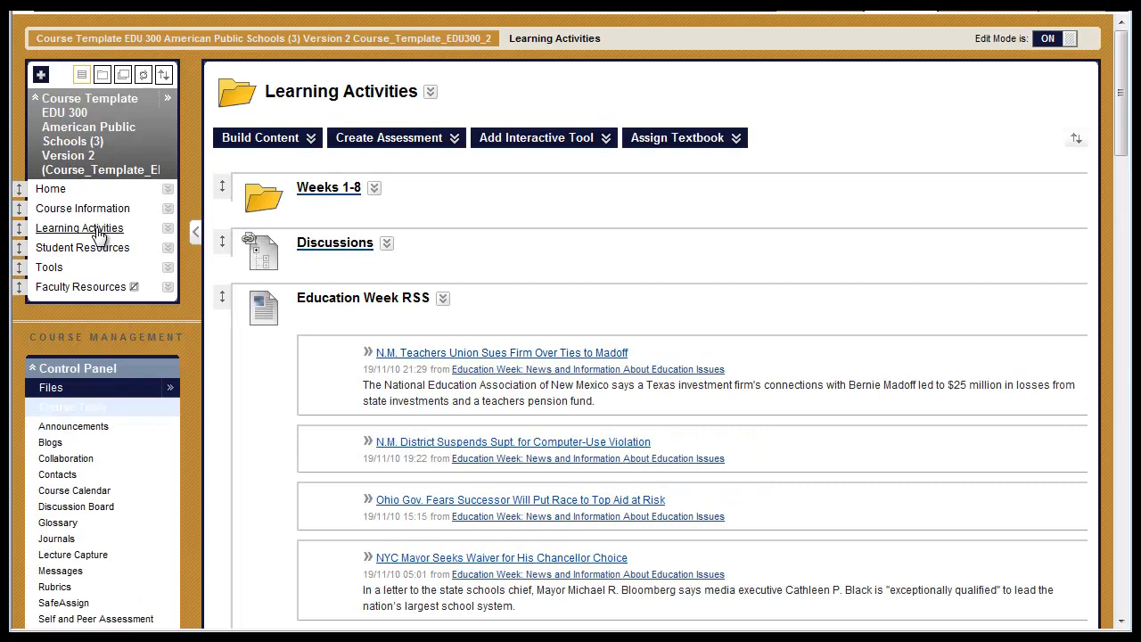
pyautogui.moveTo(227, 212)
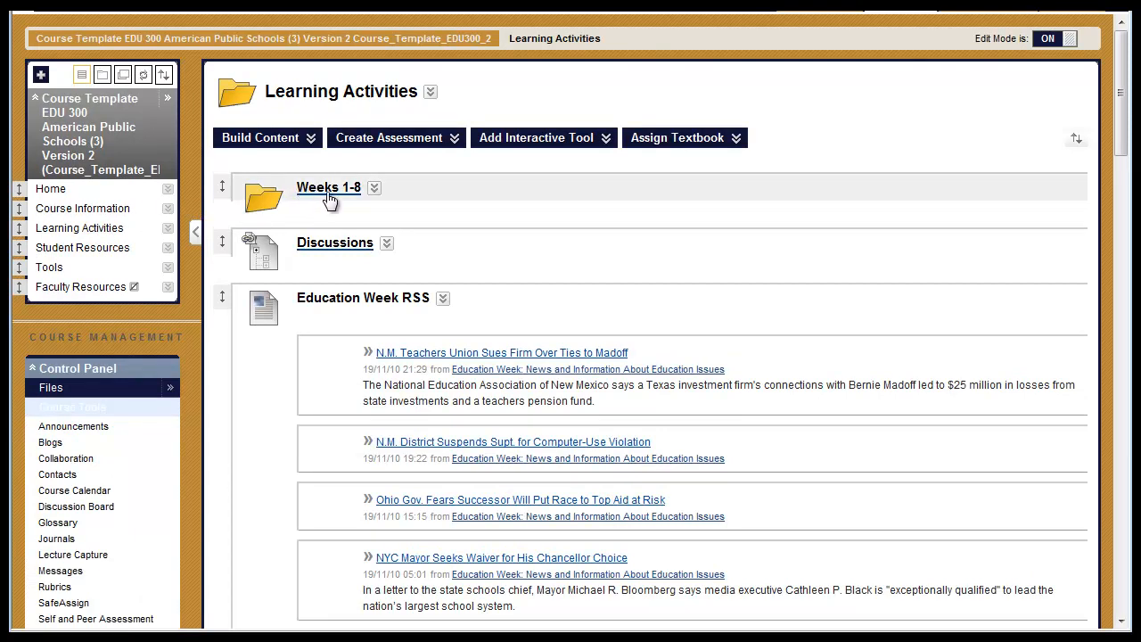
pyautogui.click(328, 188)
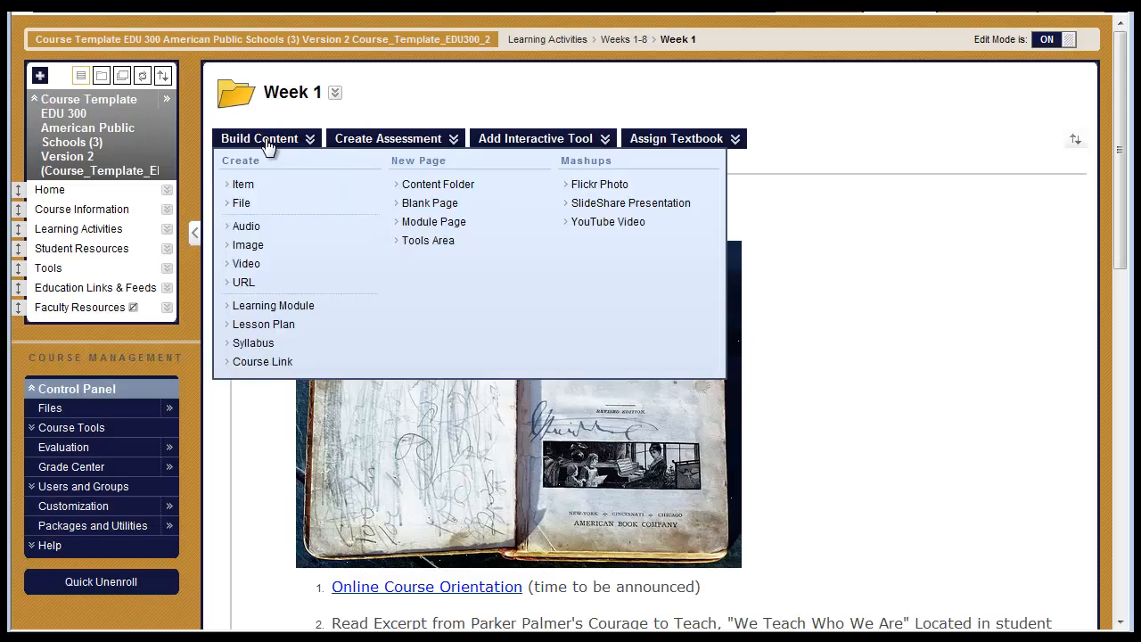
pyautogui.moveTo(247, 226)
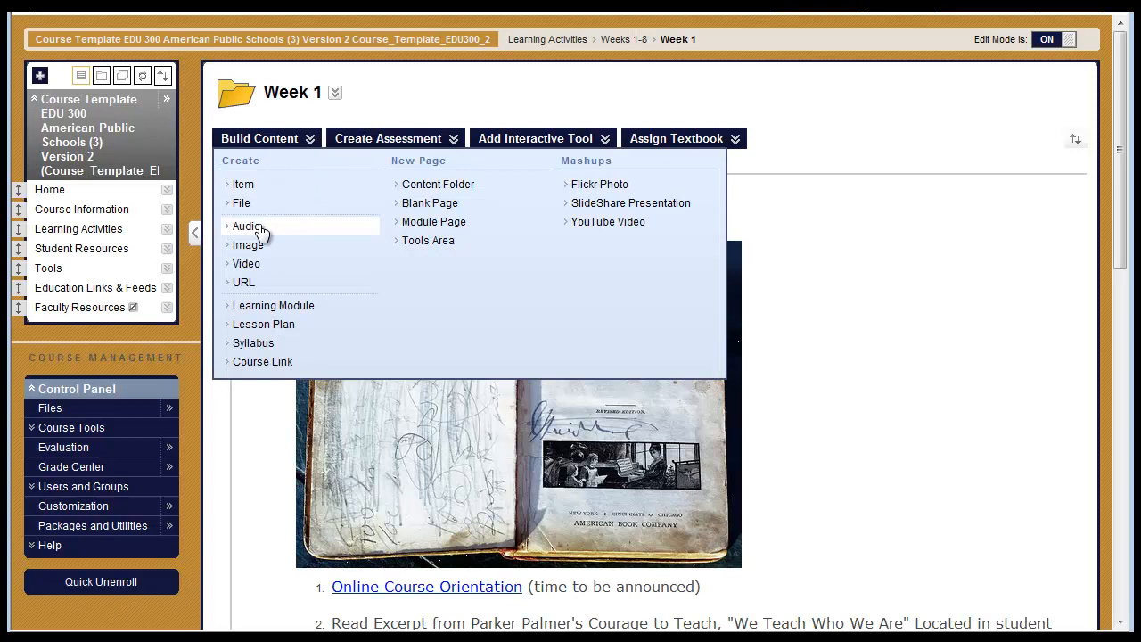
# Start a new Audio item and upload Sleep Away.mp3 from the Sample Music folder
pyautogui.click(246, 226)
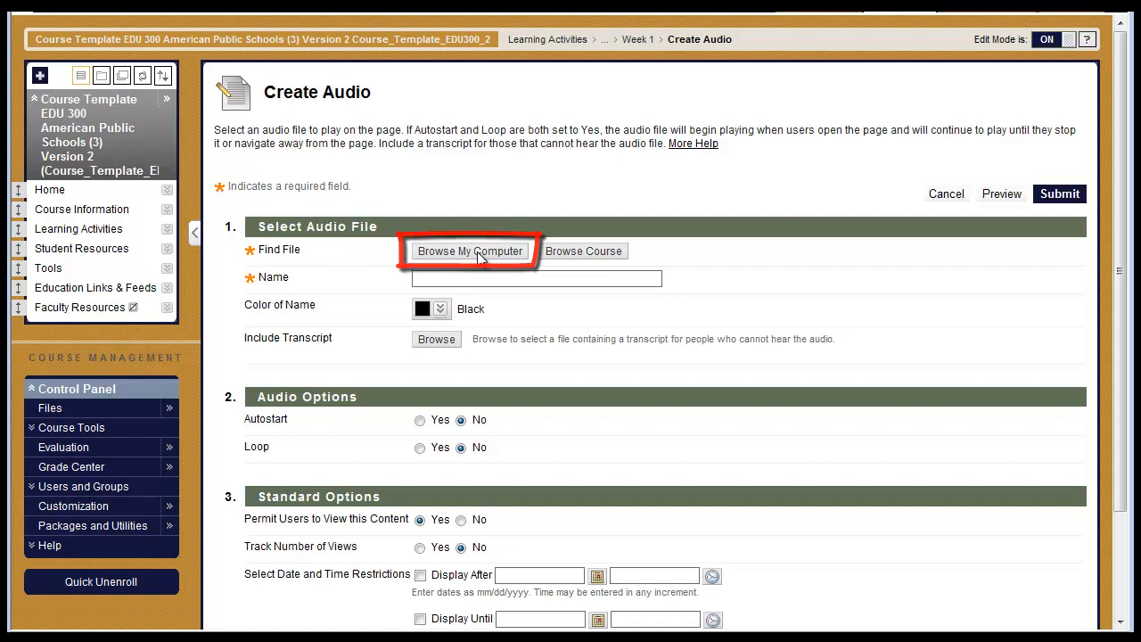
pyautogui.click(469, 251)
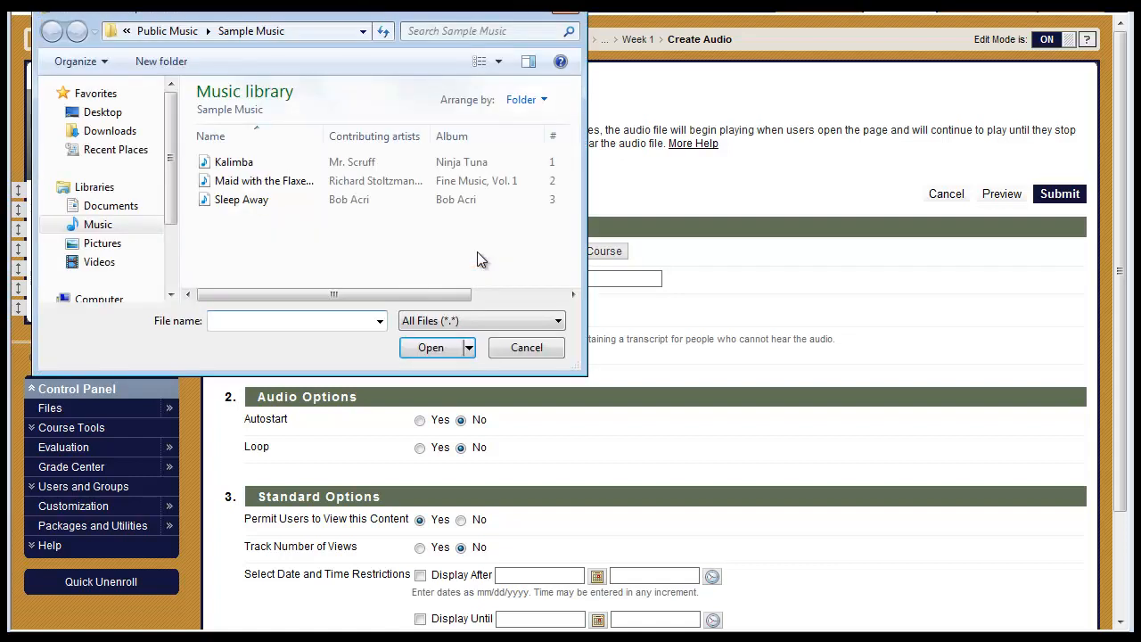
pyautogui.moveTo(450, 254)
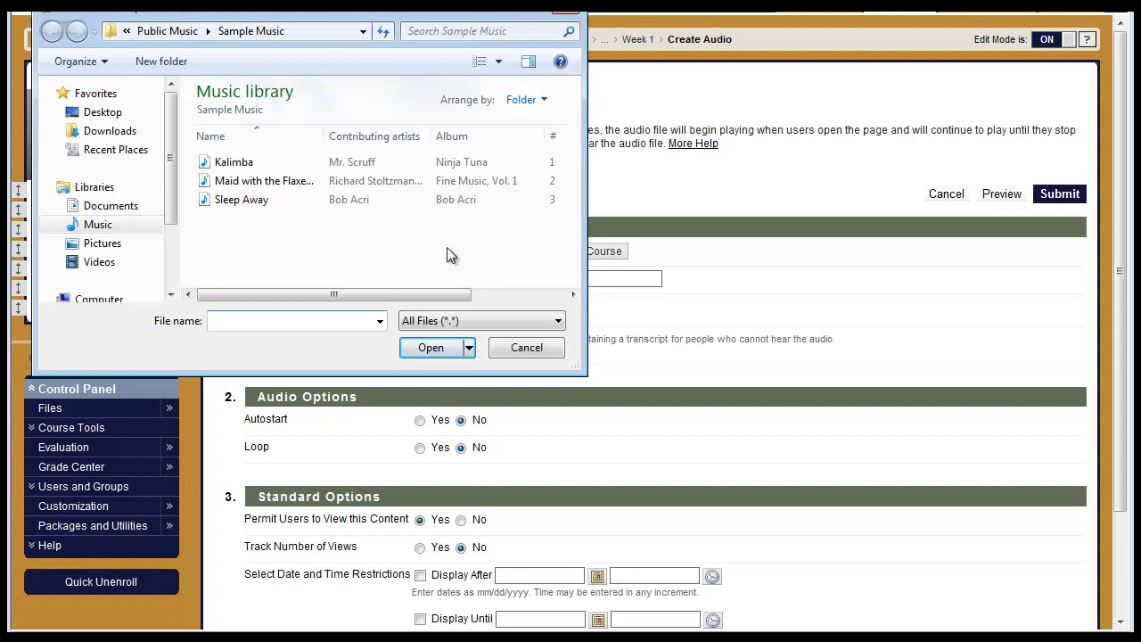
pyautogui.moveTo(276, 232)
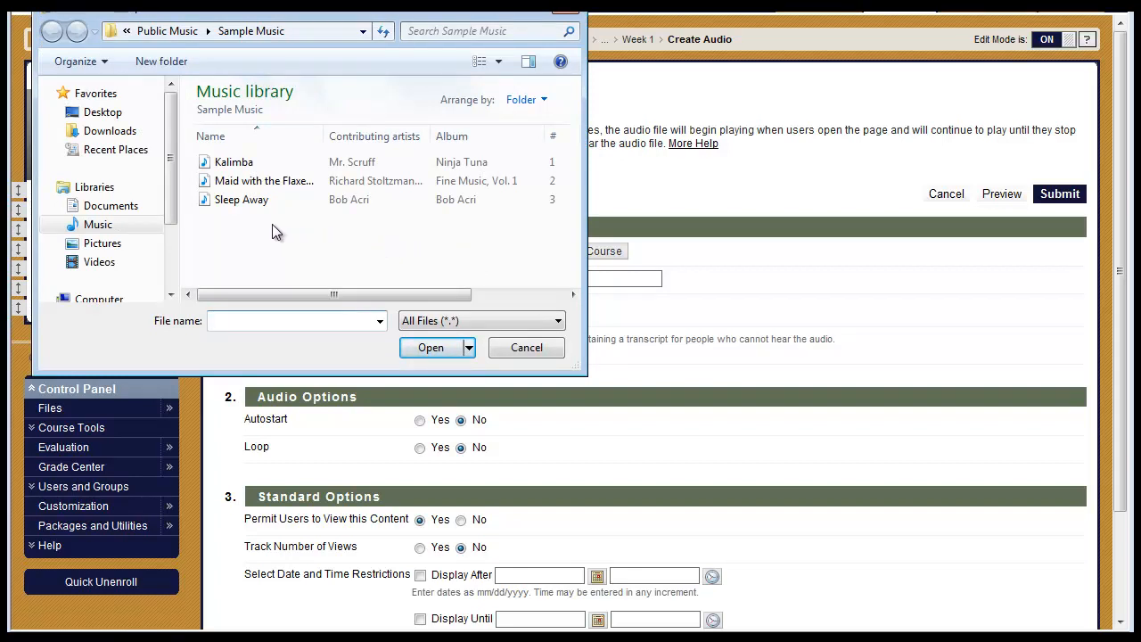
pyautogui.click(241, 199)
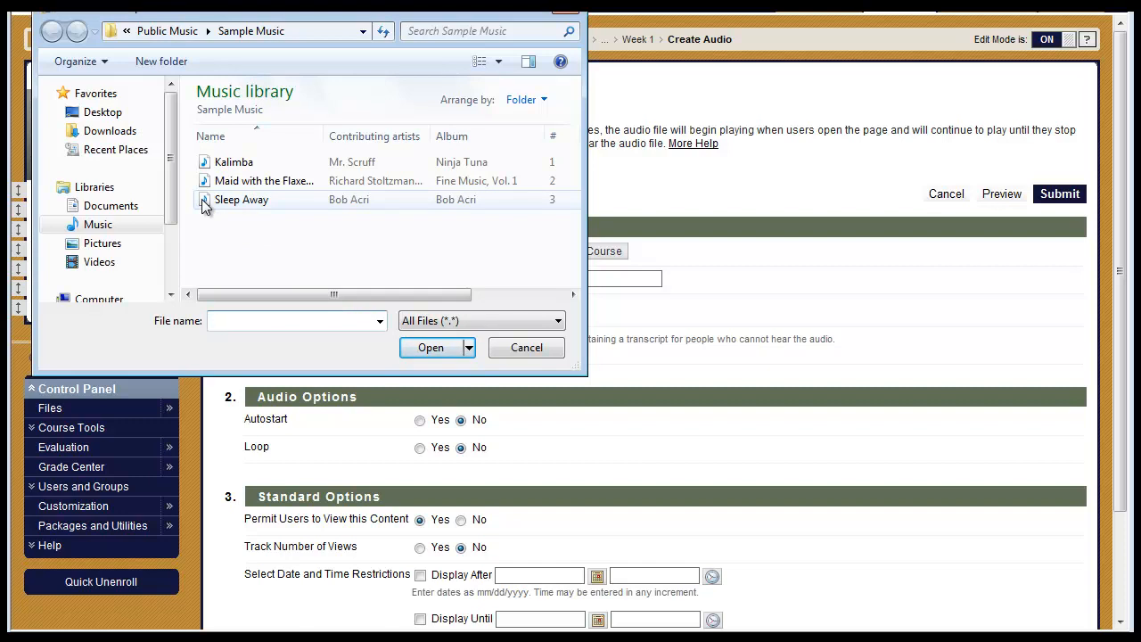
pyautogui.click(431, 346)
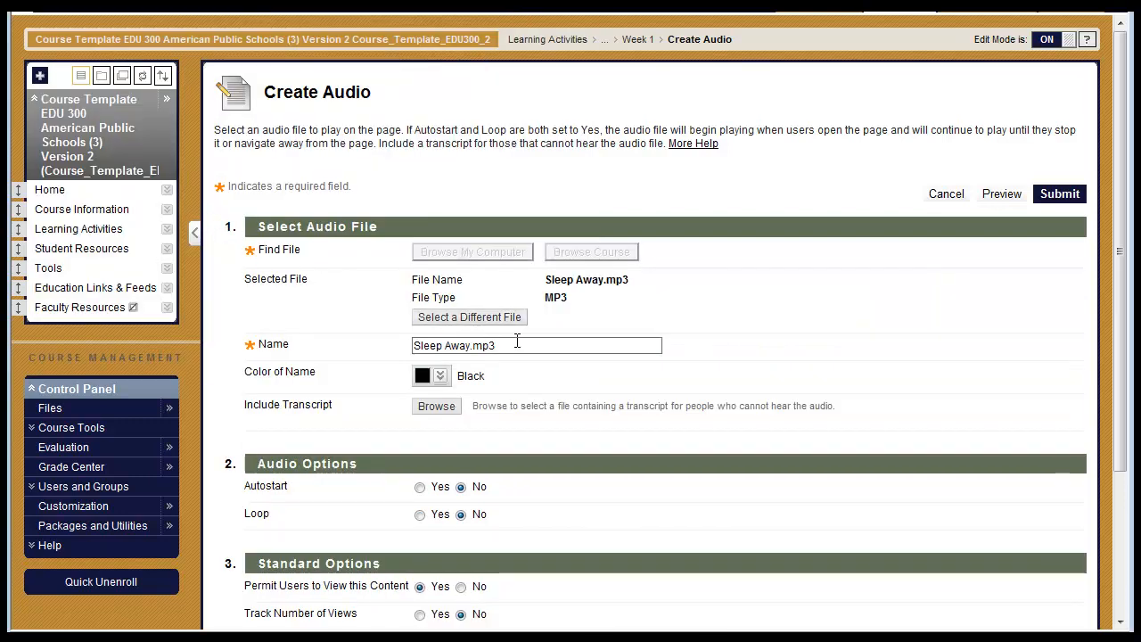
# Replace the audio item's name with 'Sleep Away'
pyautogui.doubleClick(484, 345)
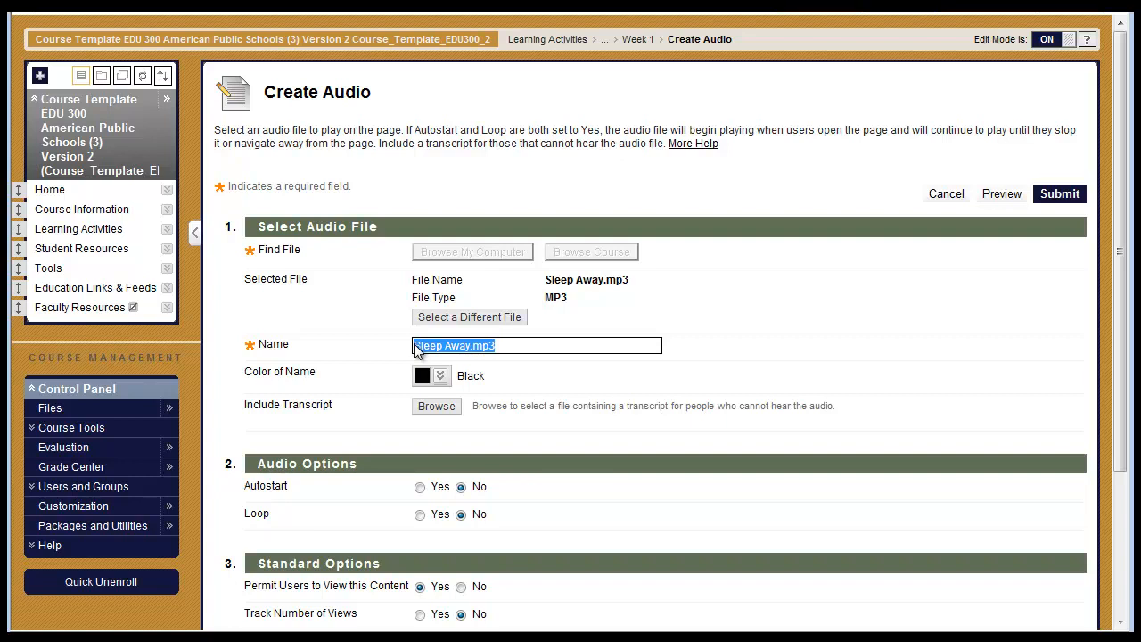
pyautogui.write('Sle')
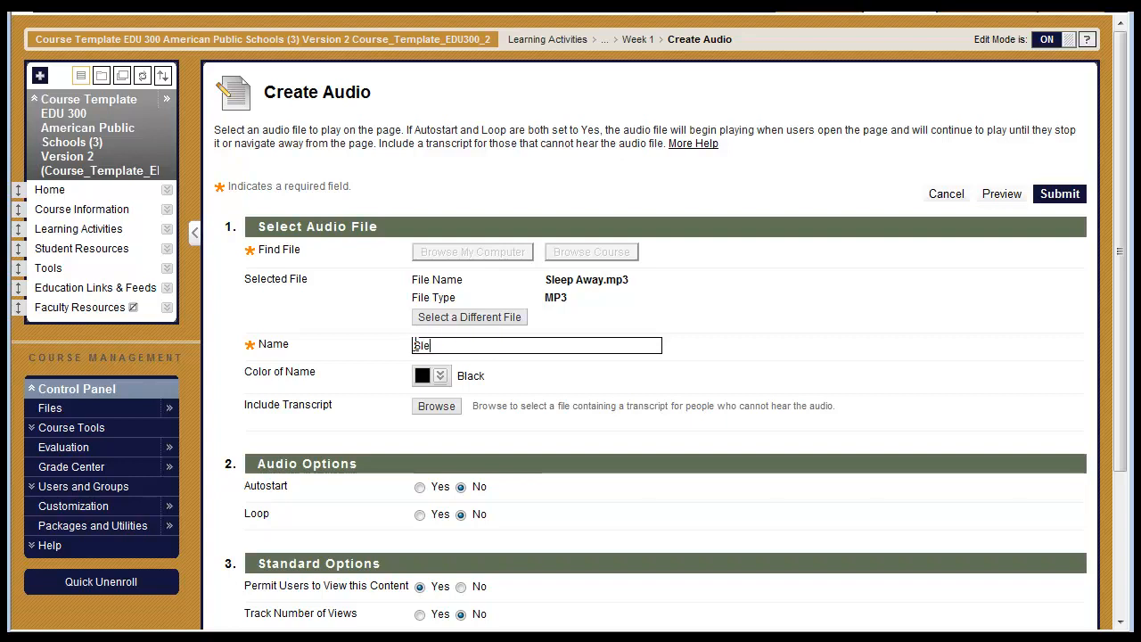
pyautogui.write('Sleep Away')
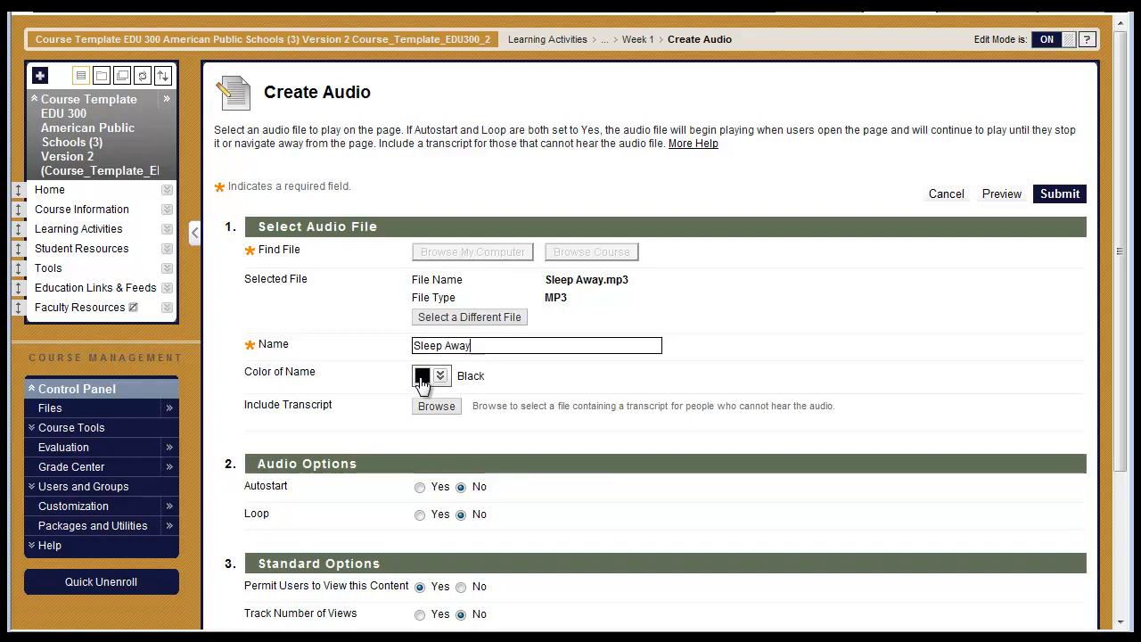
# Set the name colour to Obscure Dull Green (#006600)
pyautogui.click(440, 375)
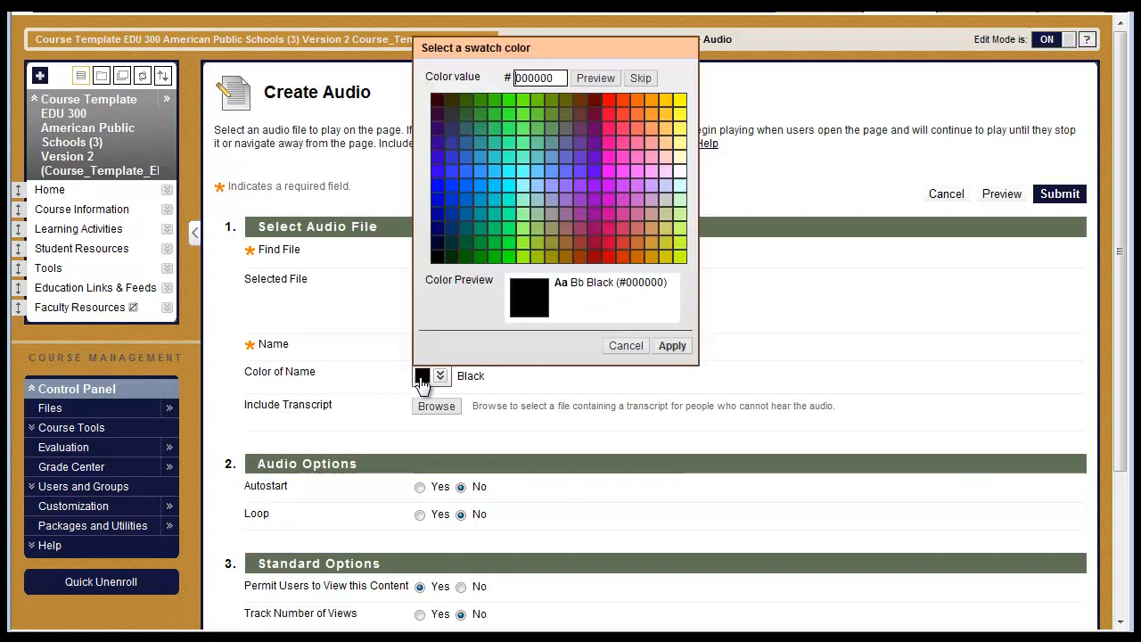
pyautogui.moveTo(470, 291)
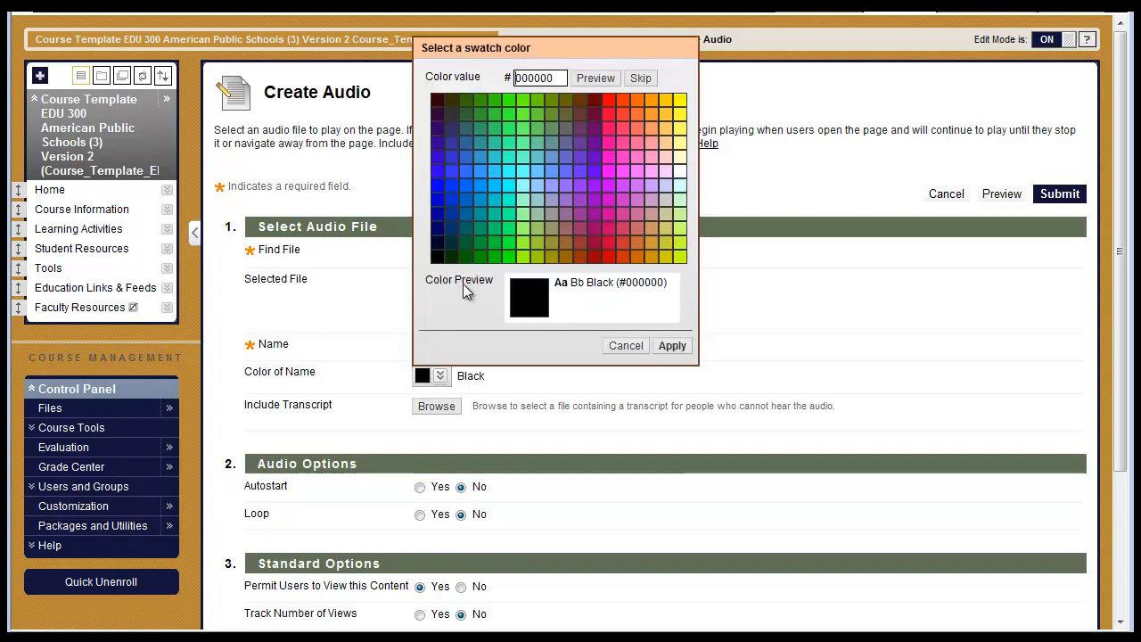
pyautogui.click(468, 256)
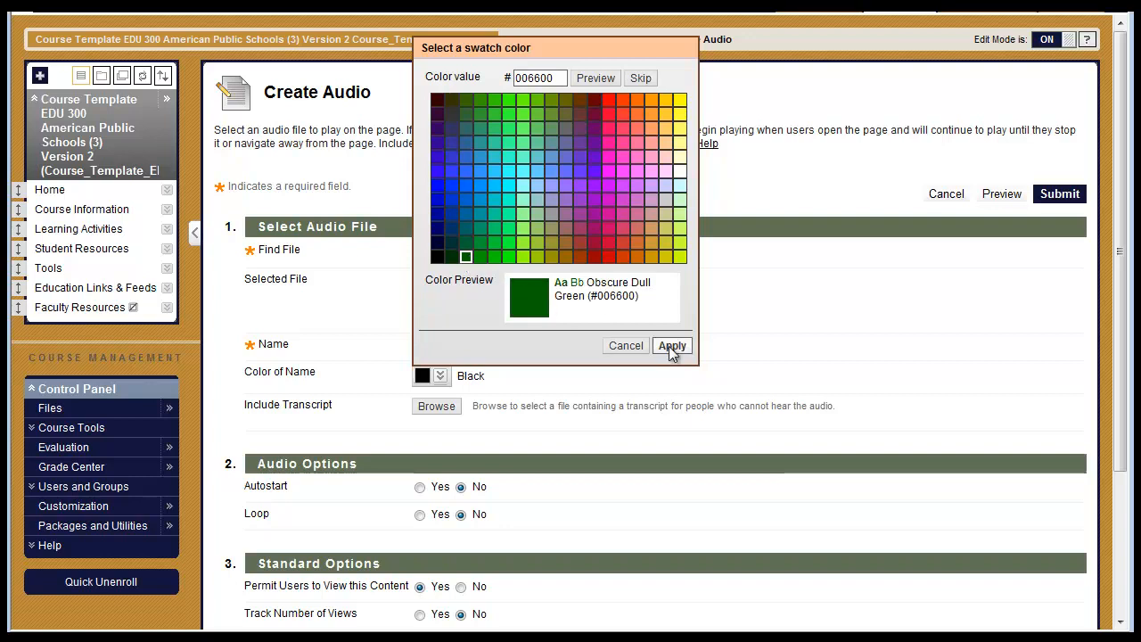
pyautogui.click(671, 345)
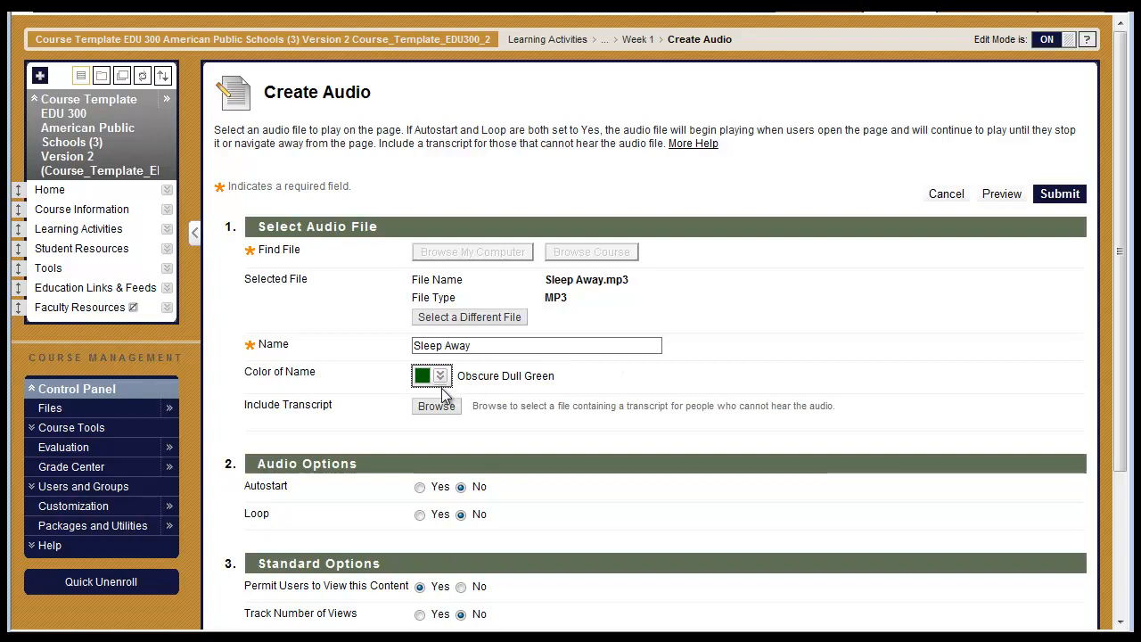
# Limit display to after 12/08/2010 12:00 AM and until 12/22/2010 midnight
pyautogui.scroll(-3)
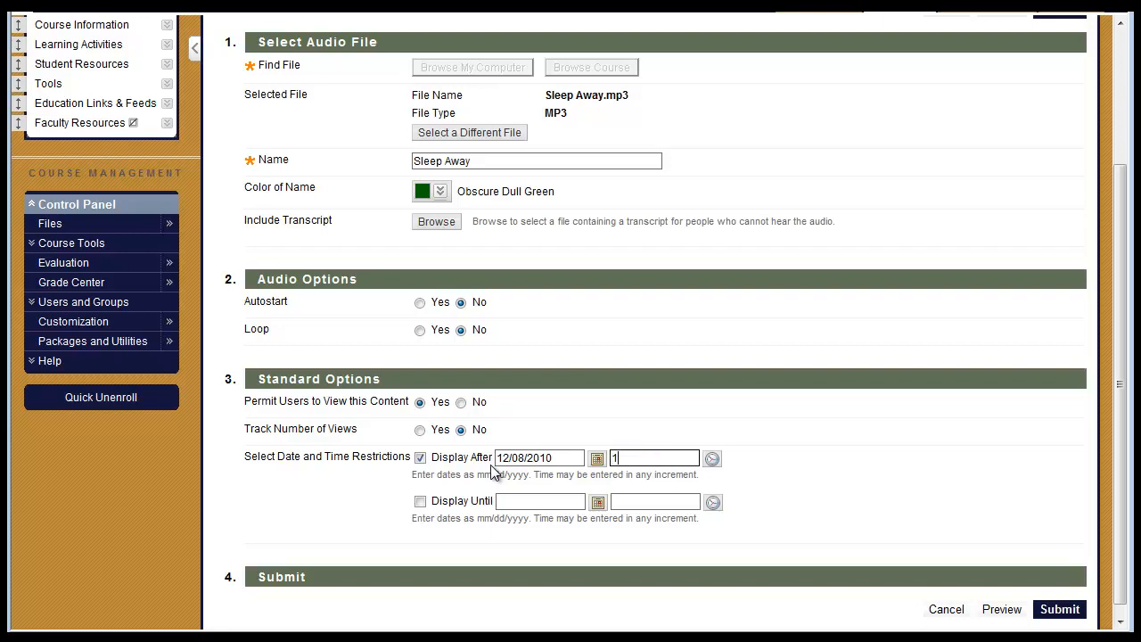
pyautogui.write('12:00 AM')
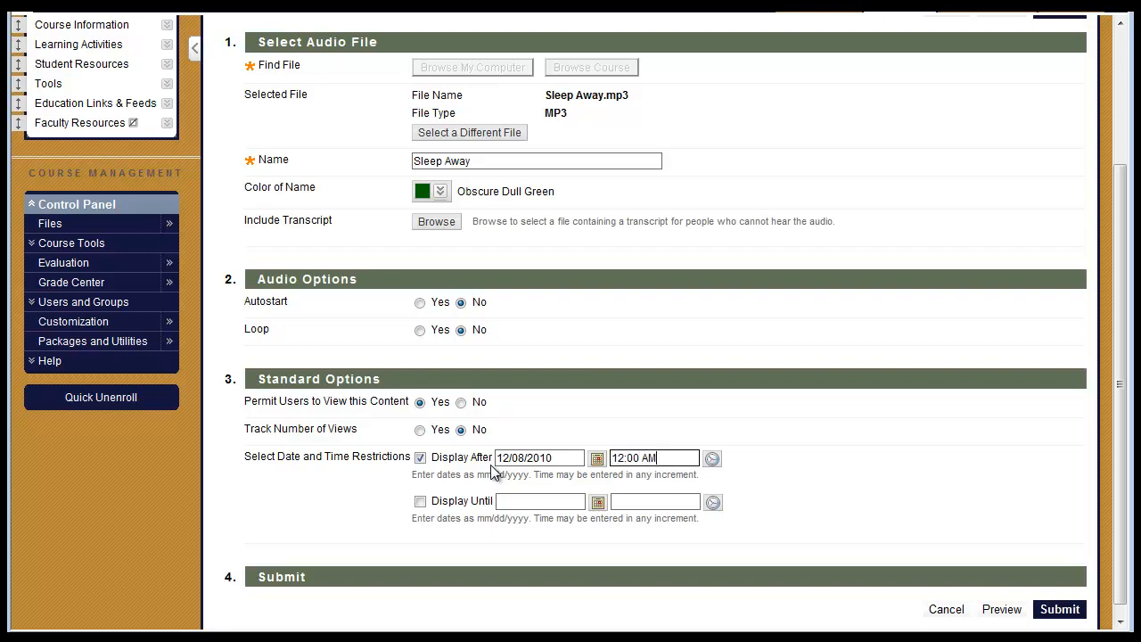
pyautogui.click(420, 501)
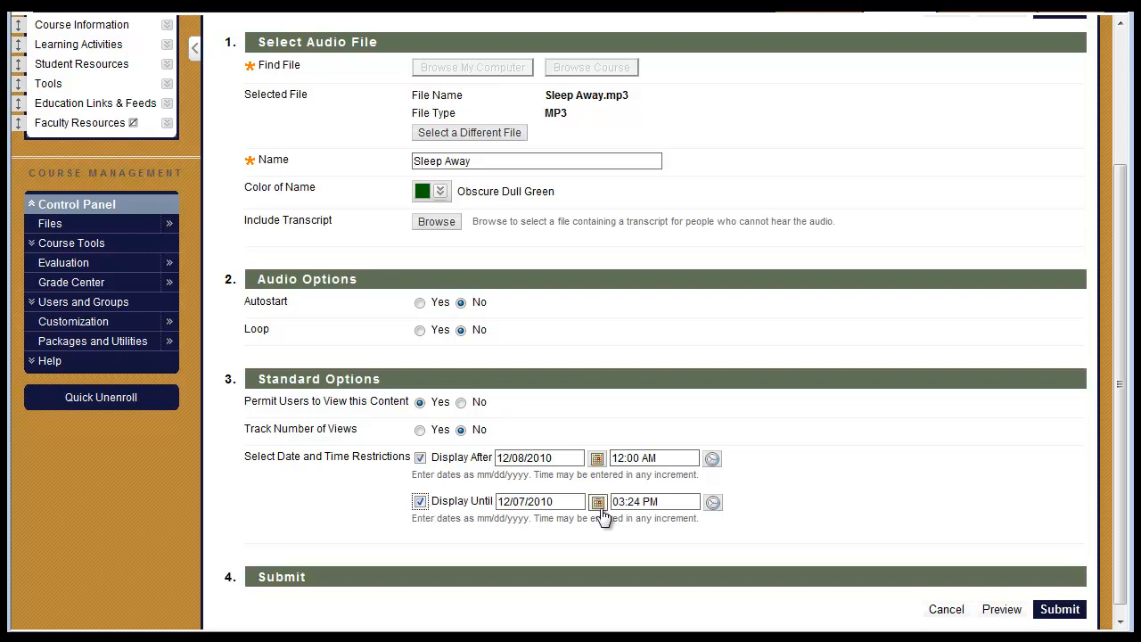
pyautogui.click(597, 501)
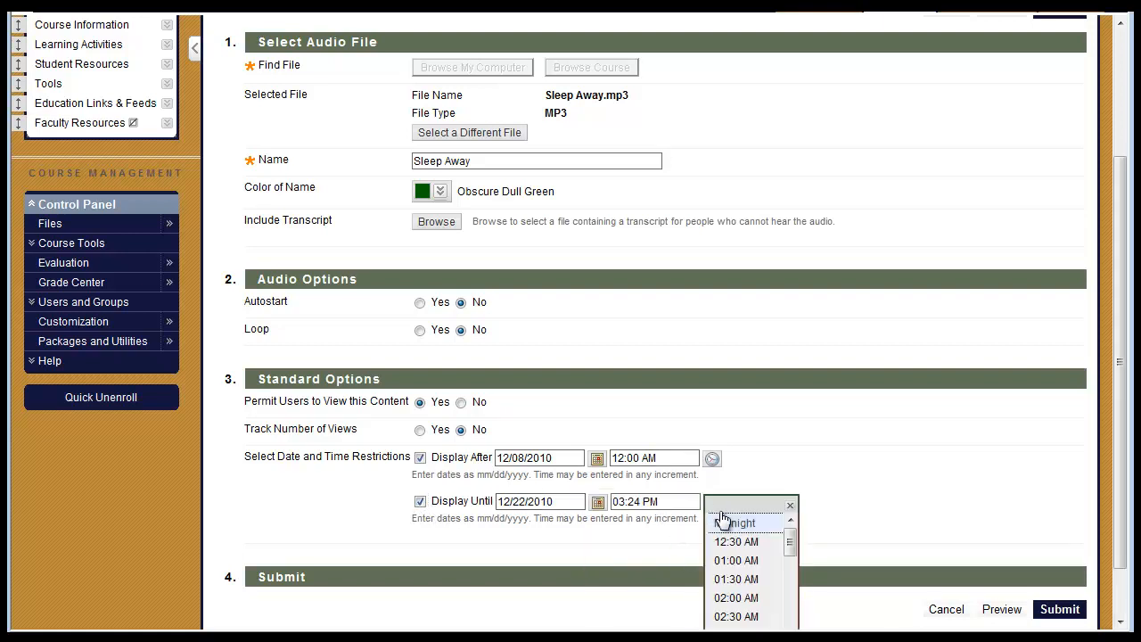
pyautogui.click(738, 522)
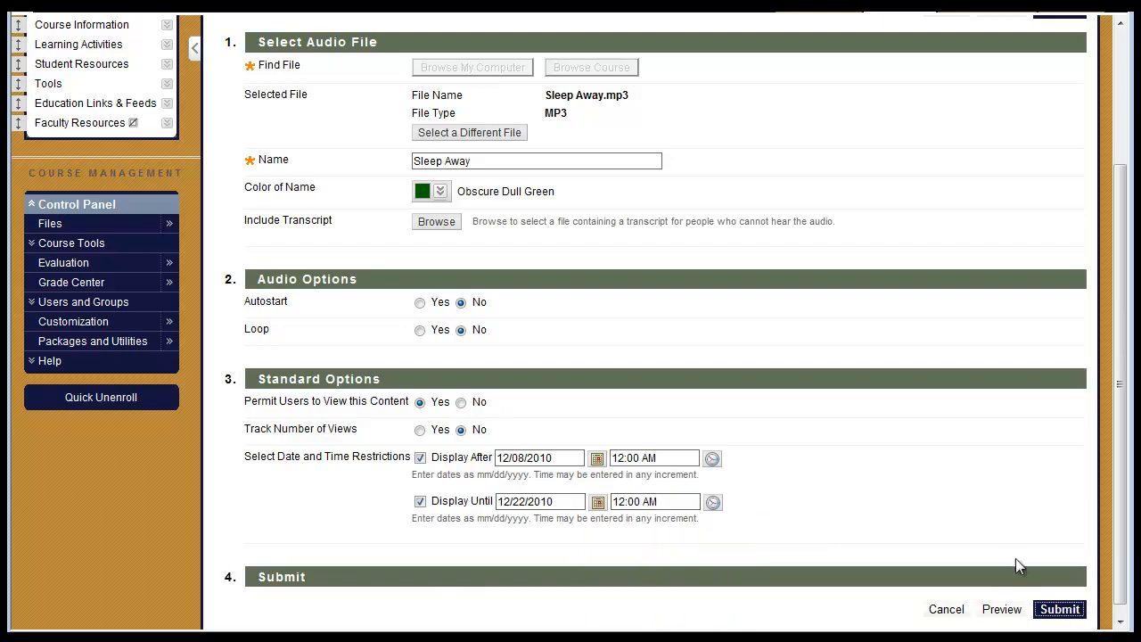
pyautogui.moveTo(1008, 527)
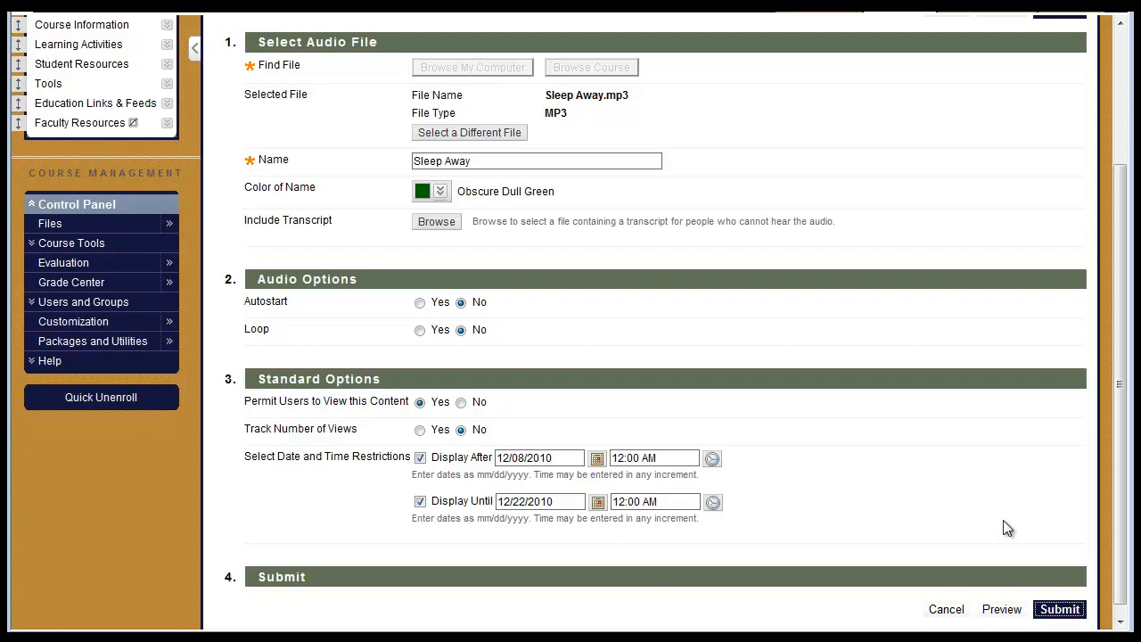
# Submit the Sleep Away audio item and scroll down Week 1 to its entry
pyautogui.click(1059, 609)
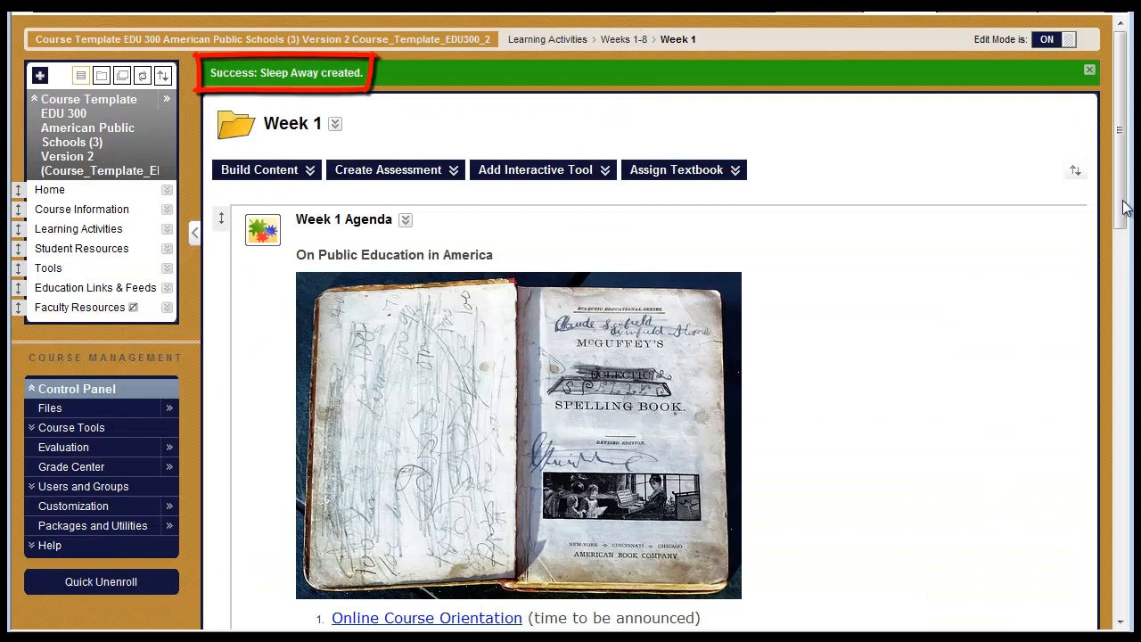
pyautogui.scroll(-3)
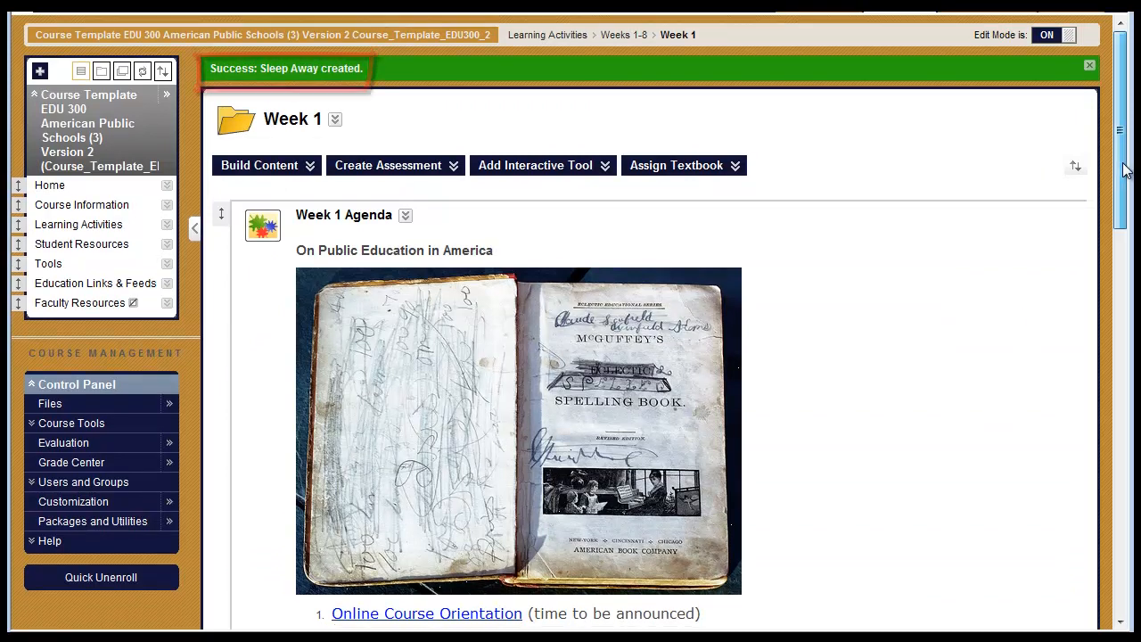
pyautogui.scroll(-3)
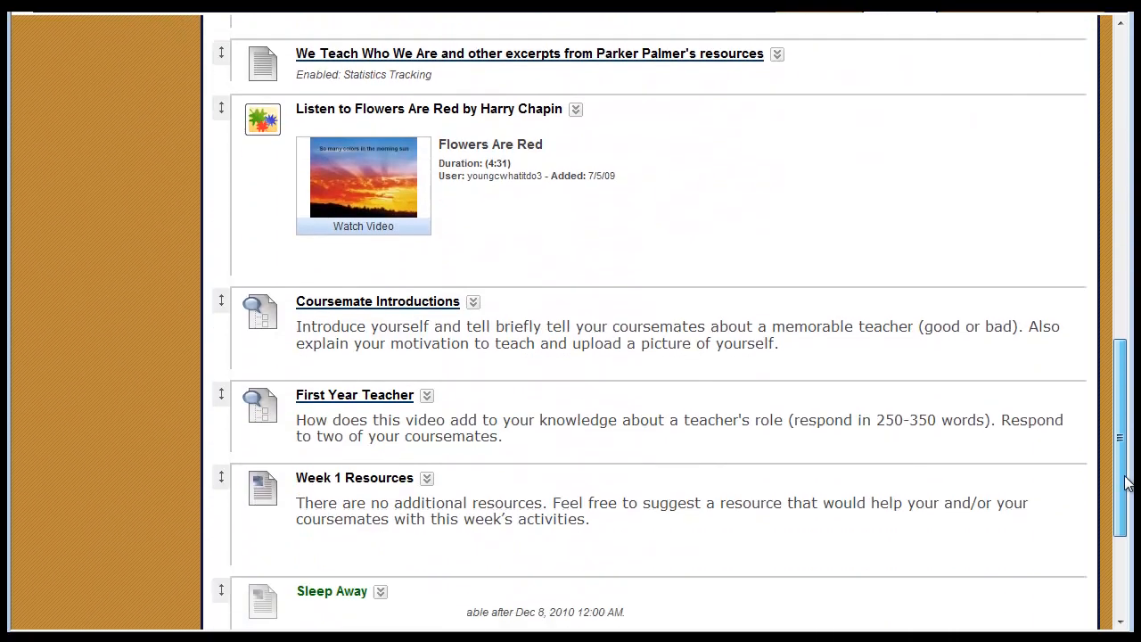
pyautogui.scroll(-3)
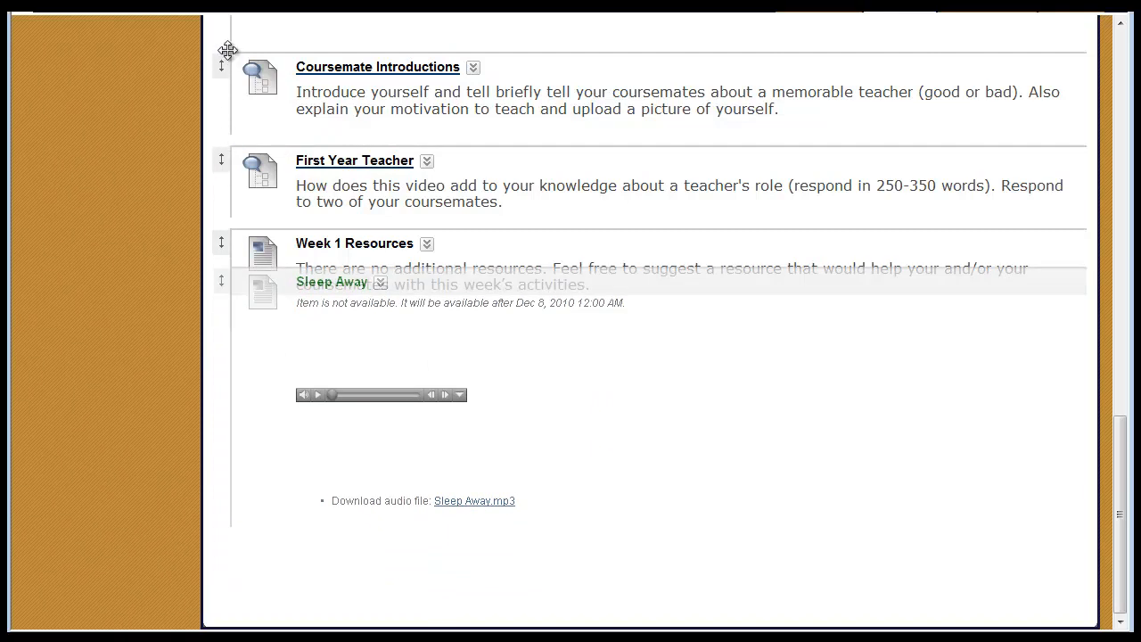
pyautogui.scroll(-3)
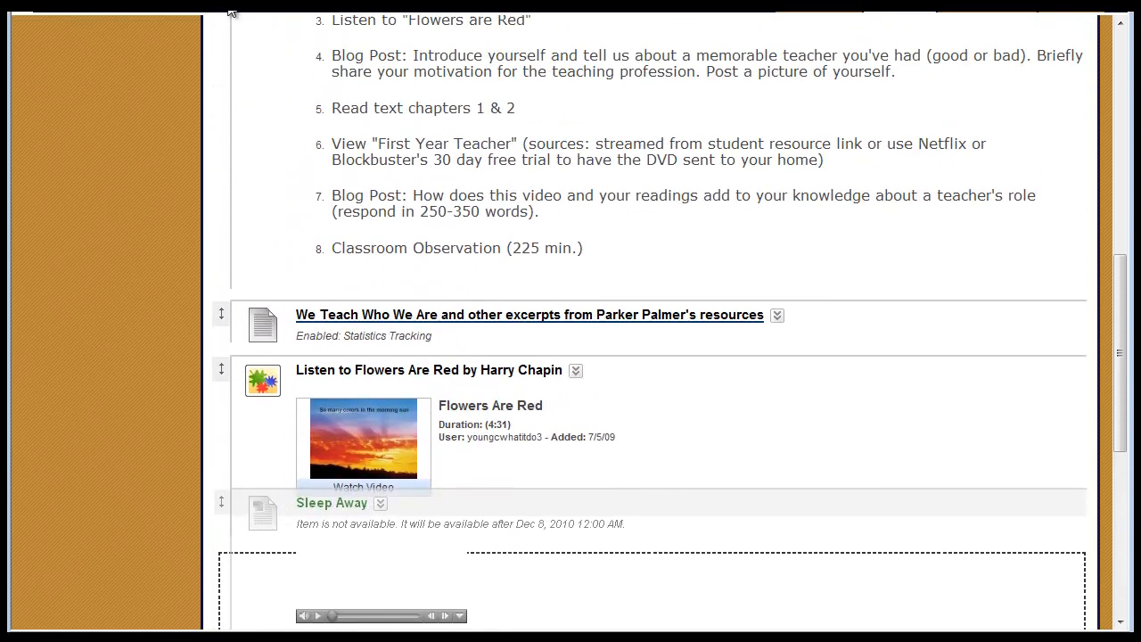